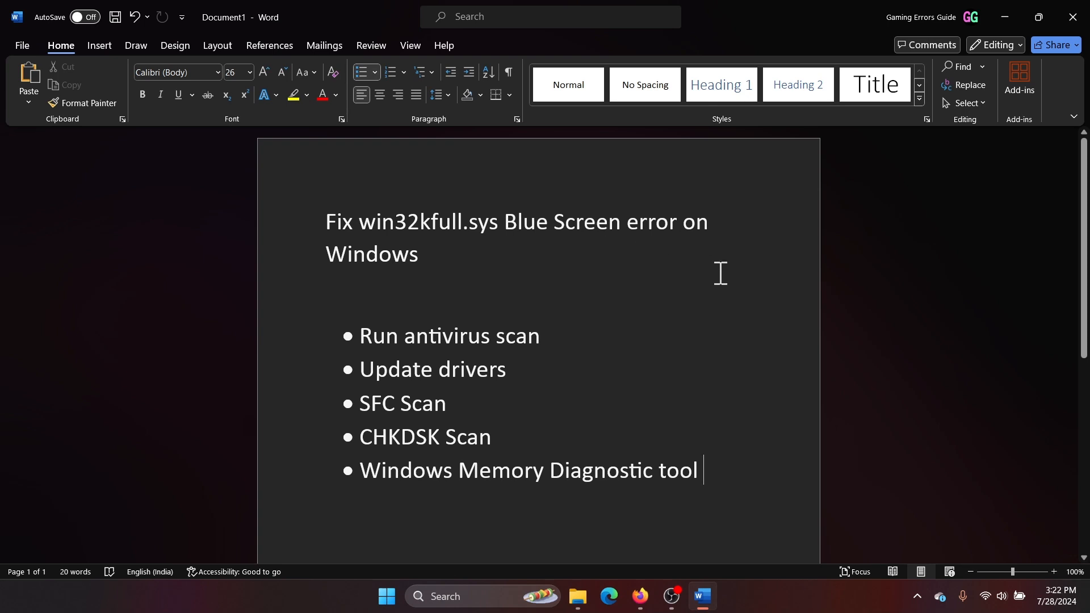
{"action": "mouse_move", "coordinate": [691, 299]}
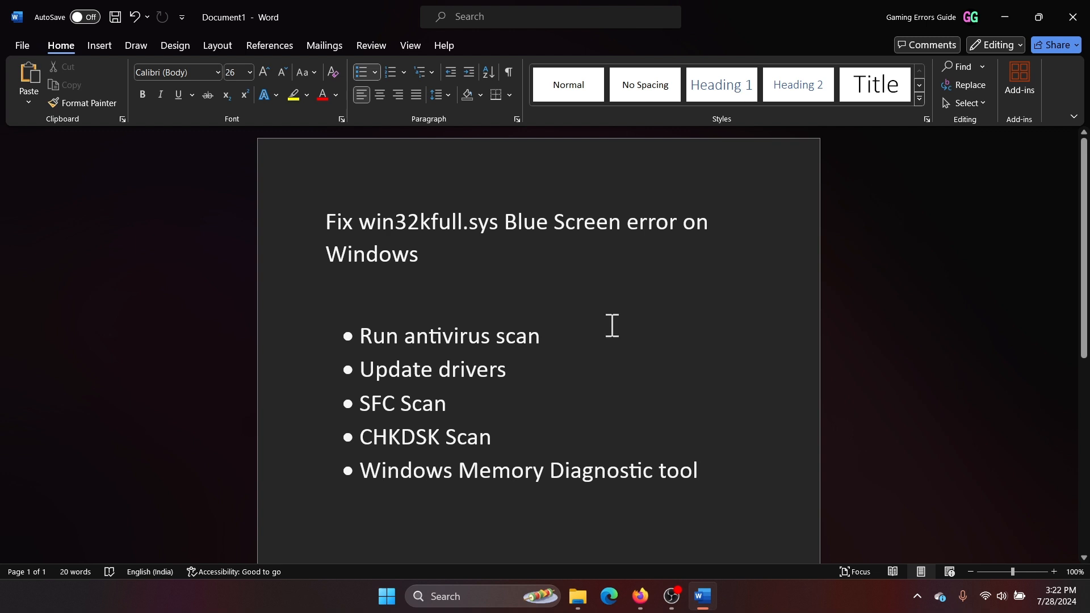
Find and launch the Windows Security app from search.
{"action": "left_click", "coordinate": [546, 336]}
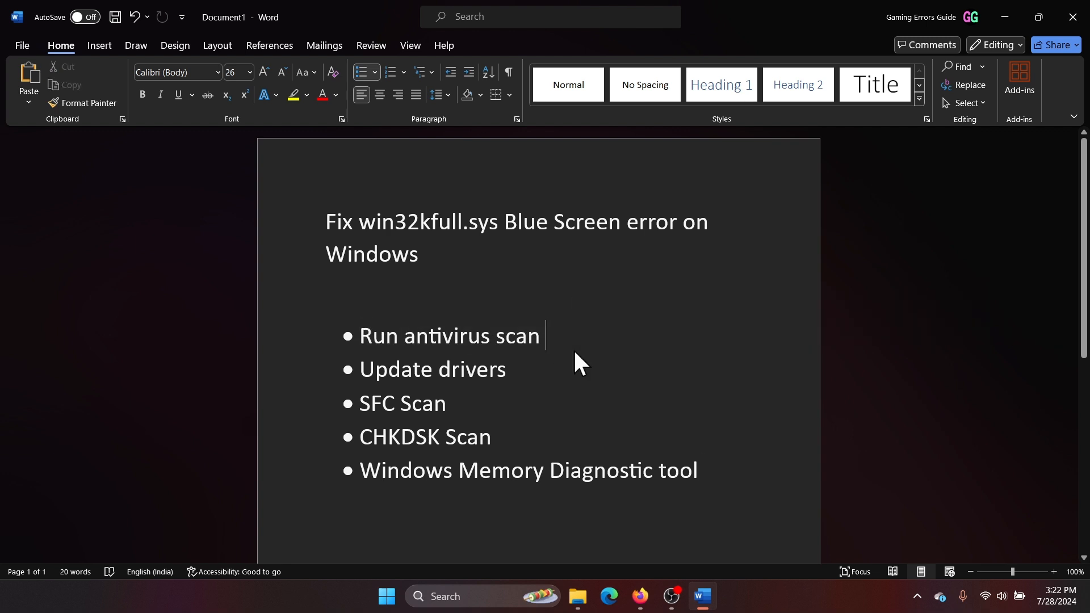
{"action": "type", "text": "windows security"}
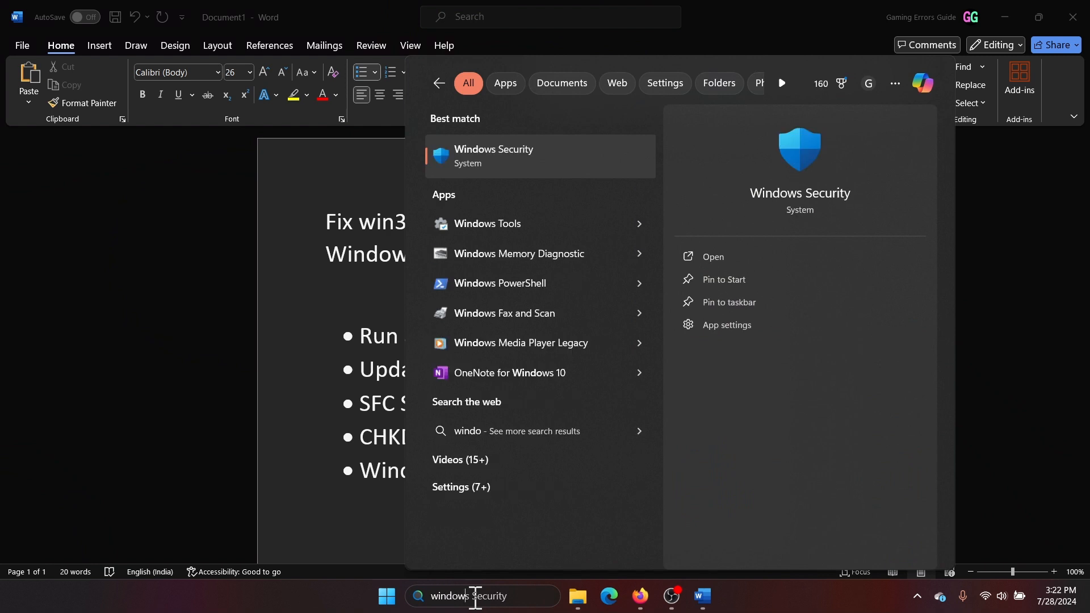
{"action": "type", "text": "windows security"}
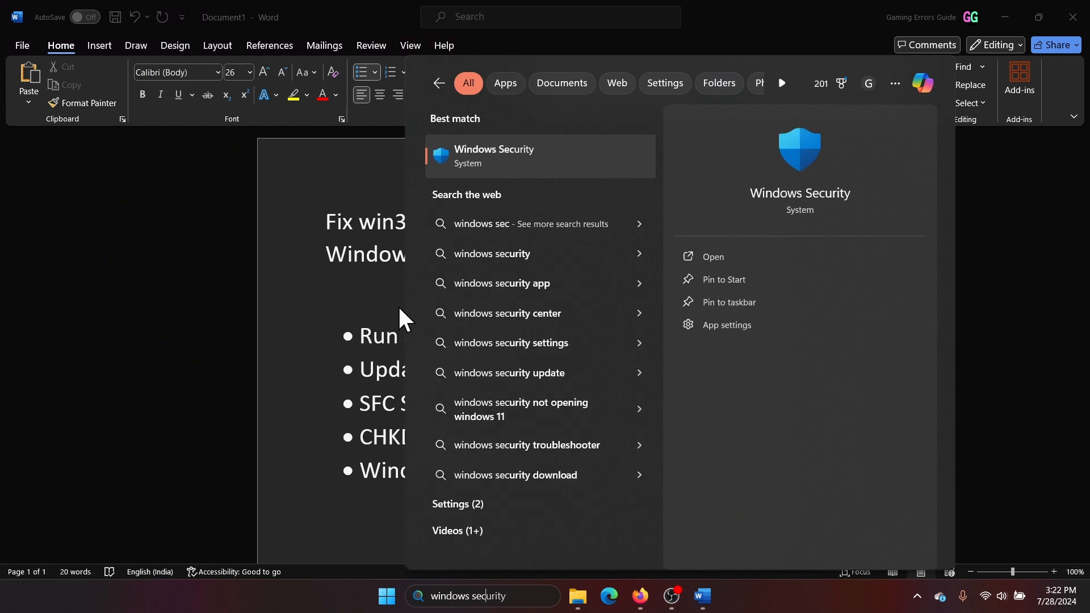
{"action": "left_click", "coordinate": [494, 156]}
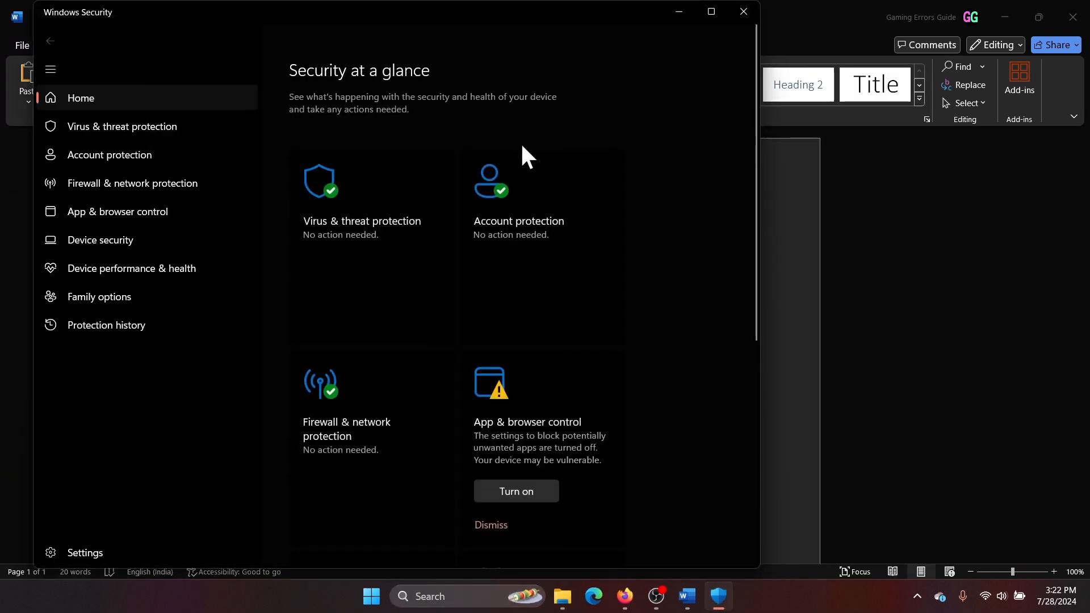
Under Virus & threat protection's scan options, start a Full scan.
{"action": "left_click", "coordinate": [121, 126]}
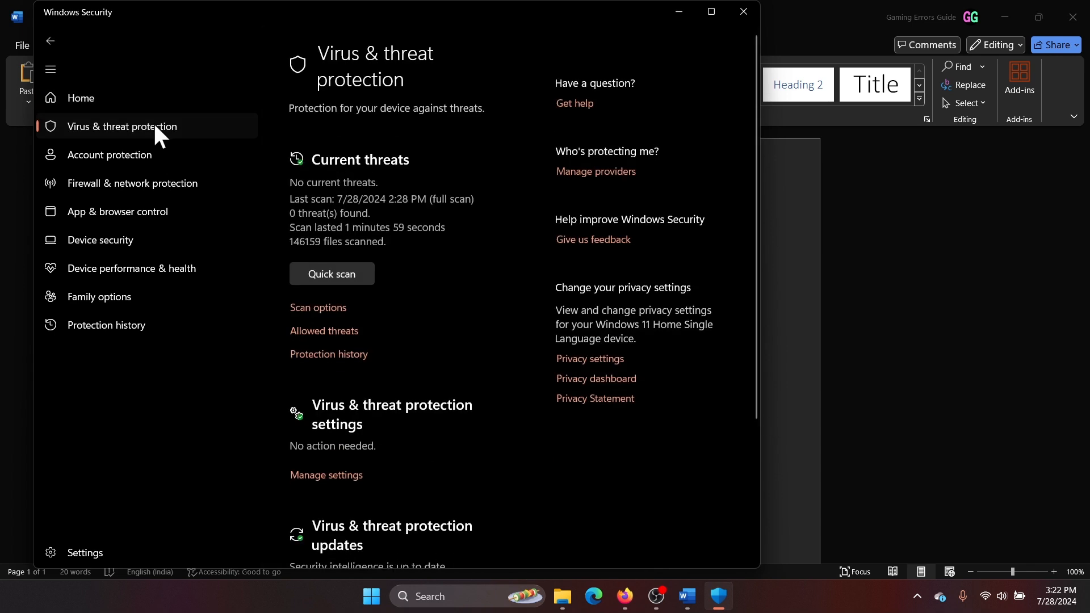
{"action": "left_click", "coordinate": [318, 308]}
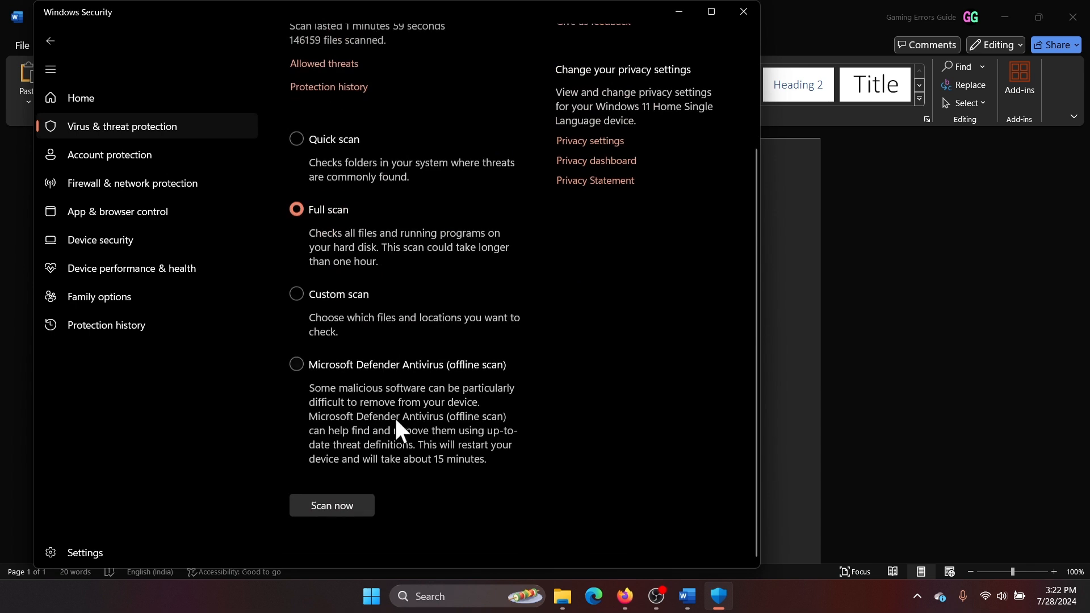
{"action": "left_click", "coordinate": [331, 505]}
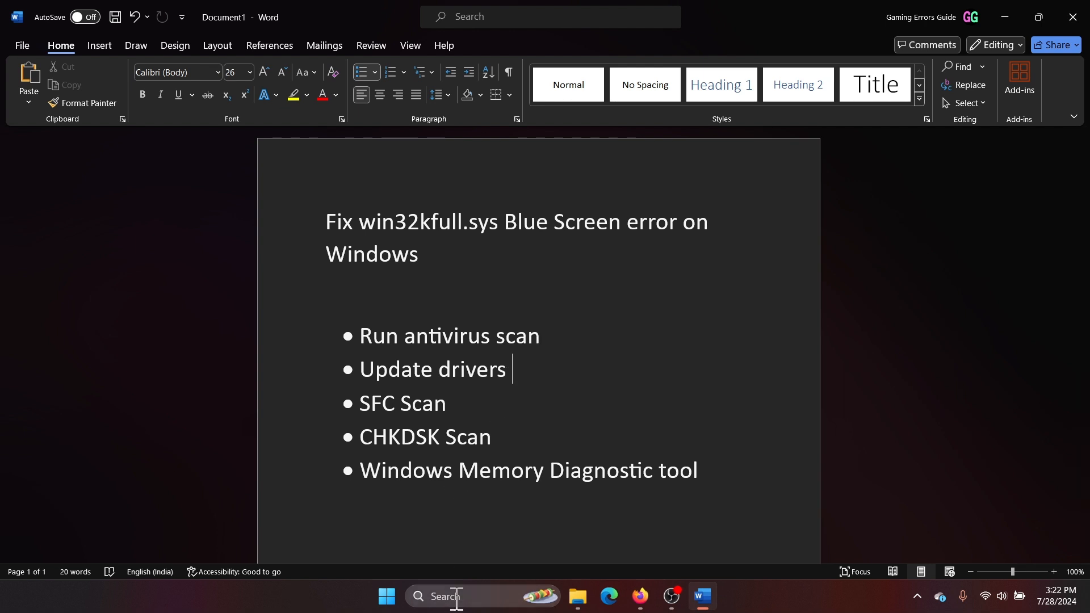
Reach Windows Update in Settings via the Start right-click menu.
{"action": "right_click", "coordinate": [386, 596]}
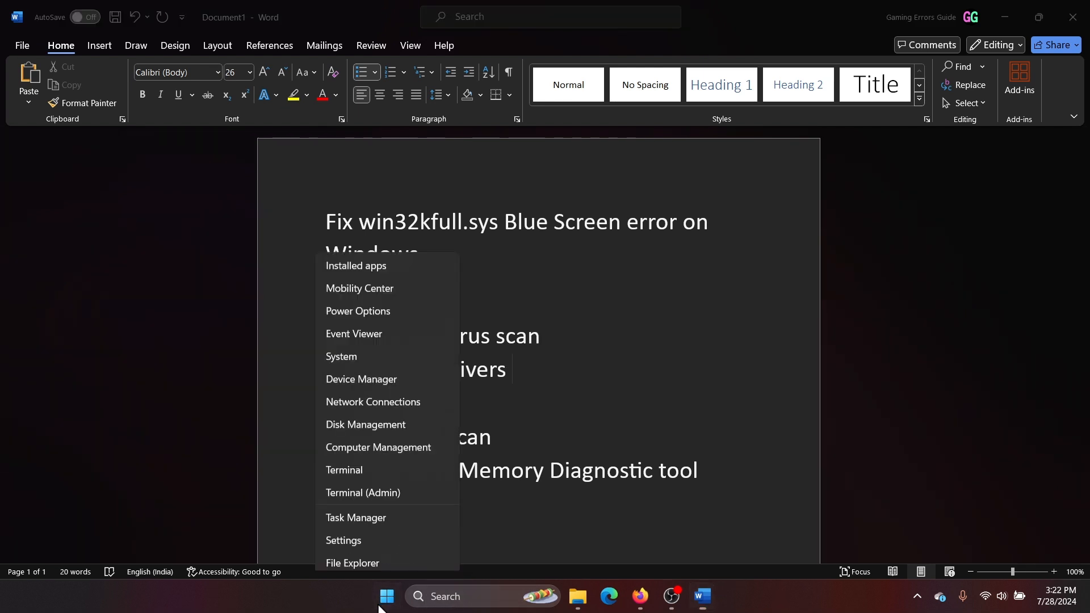
{"action": "left_click", "coordinate": [343, 540]}
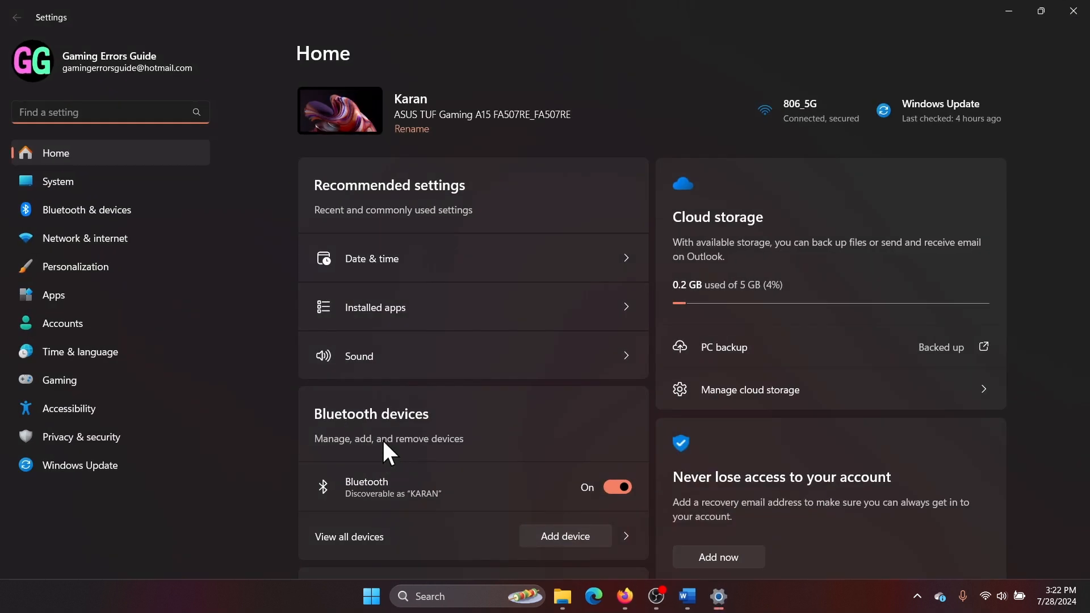
{"action": "left_click", "coordinate": [80, 465]}
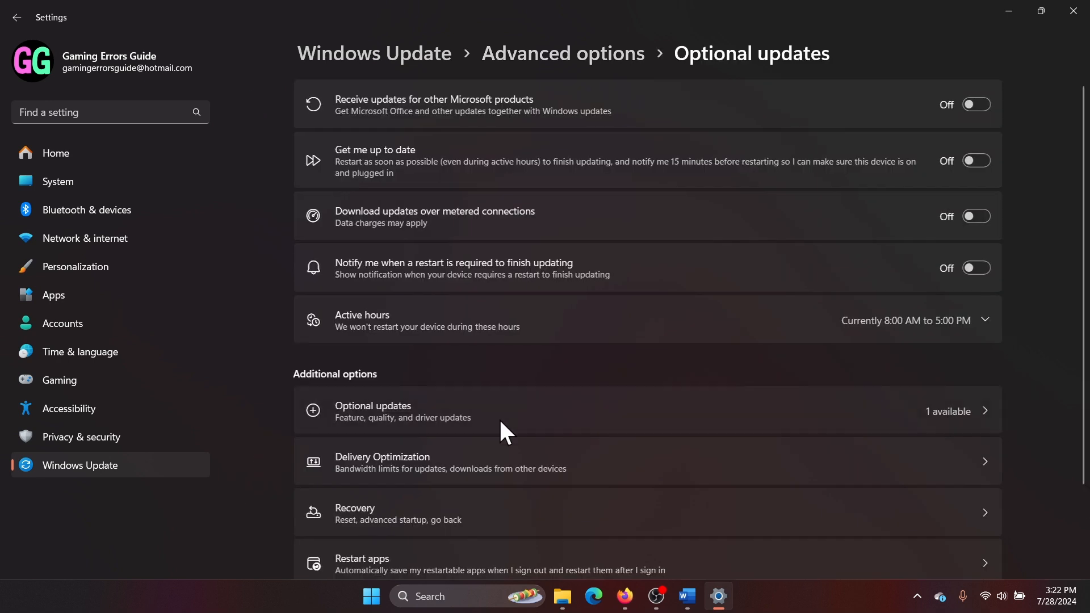
Download and install the optional .NET Framework cumulative update preview, then close Settings.
{"action": "left_click", "coordinate": [373, 410]}
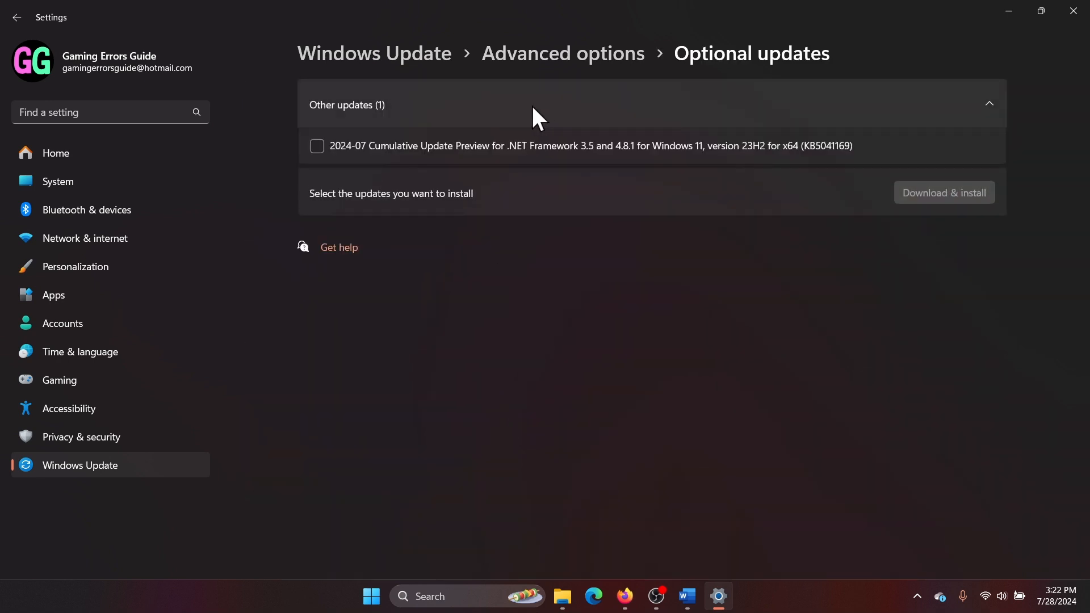
{"action": "left_click", "coordinate": [316, 146]}
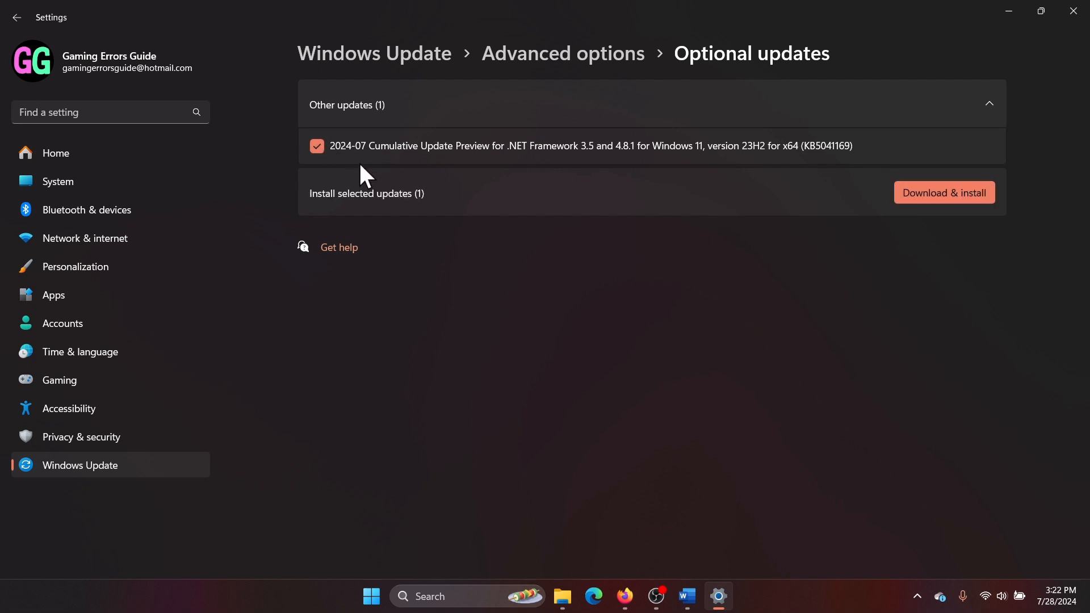
{"action": "left_click", "coordinate": [942, 193]}
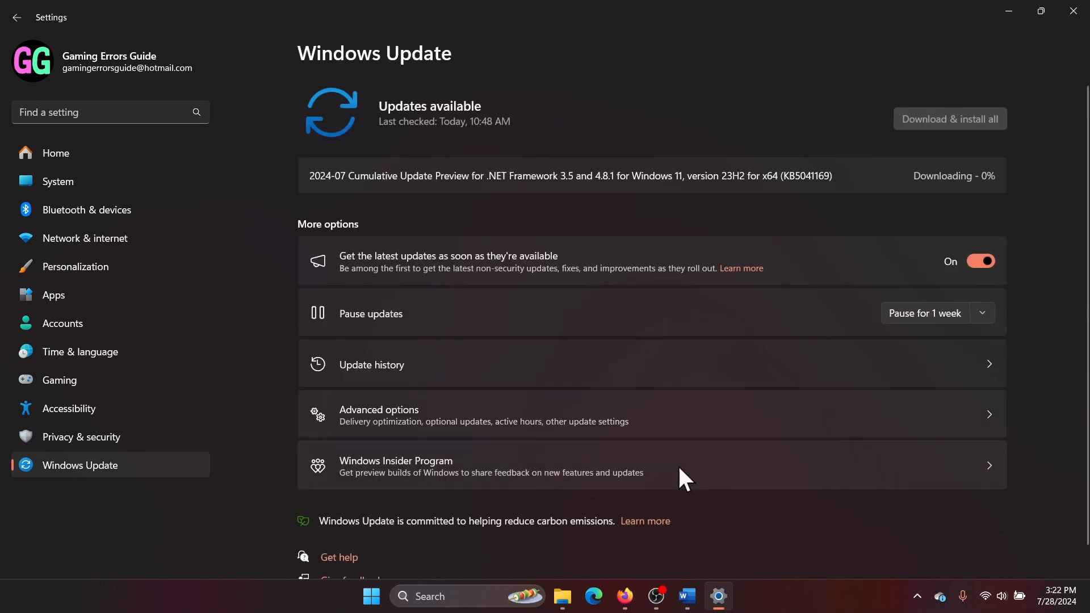
{"action": "left_click", "coordinate": [686, 602]}
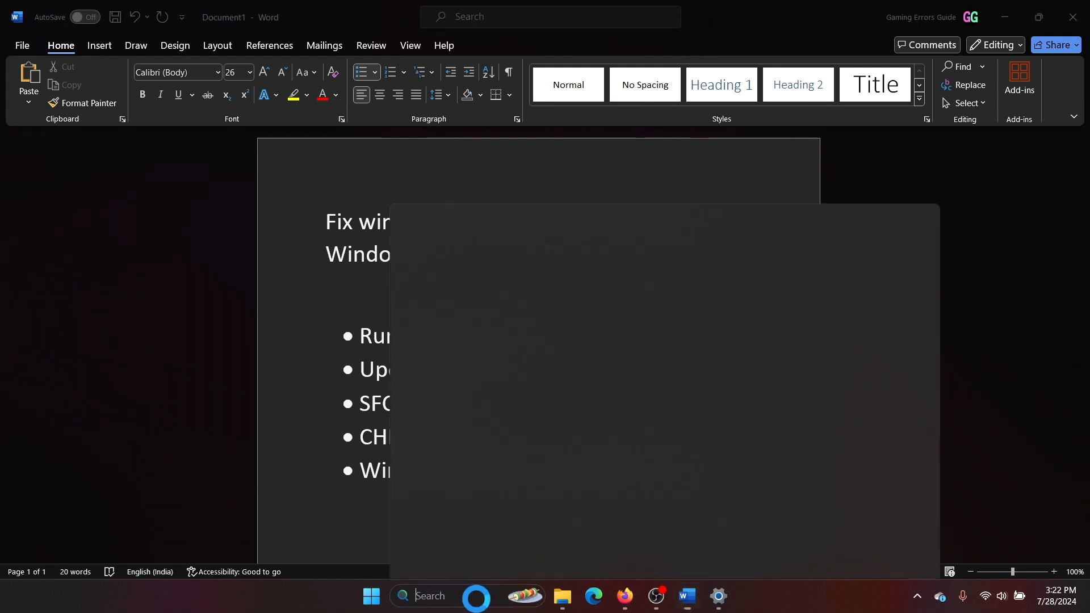
Run sfc /scannow in an administrator Command Prompt, approving the UAC prompt.
{"action": "type", "text": "command Prompt"}
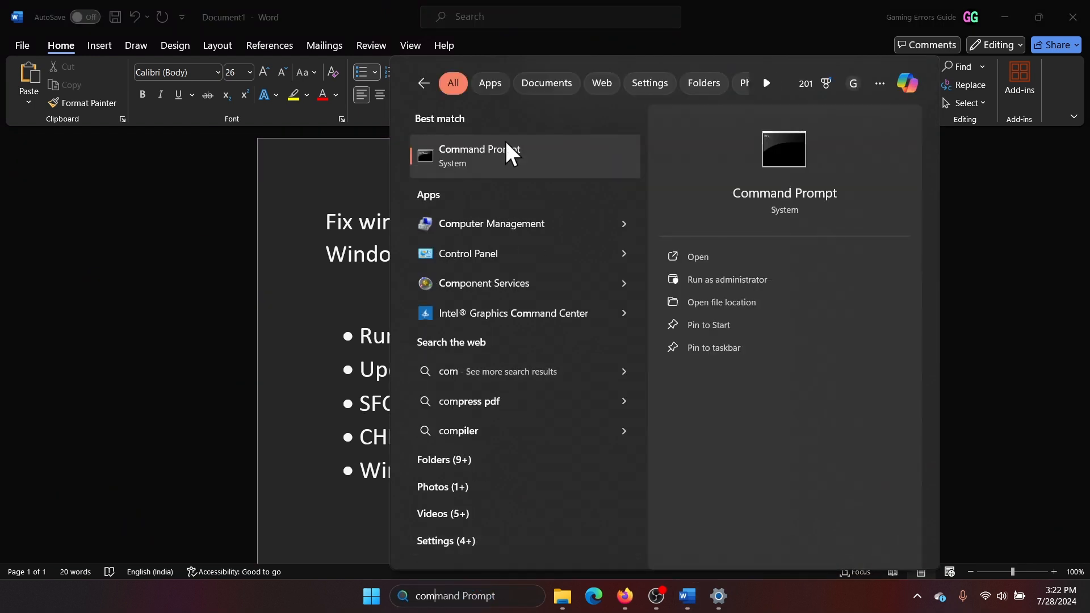
{"action": "left_click", "coordinate": [726, 280]}
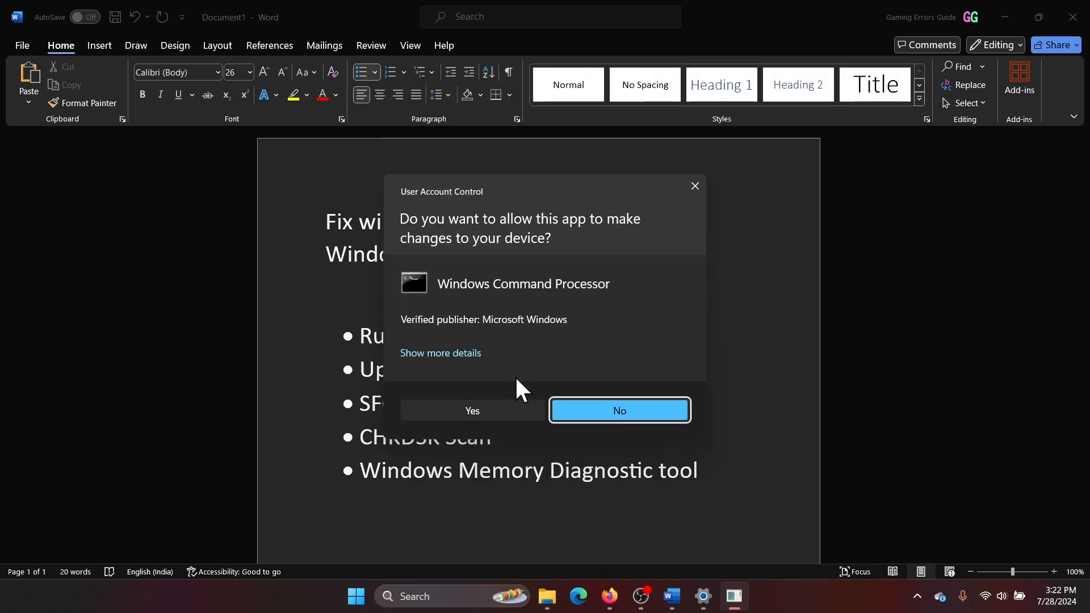
{"action": "left_click", "coordinate": [472, 410]}
{"action": "type", "text": "sfc /scann"}
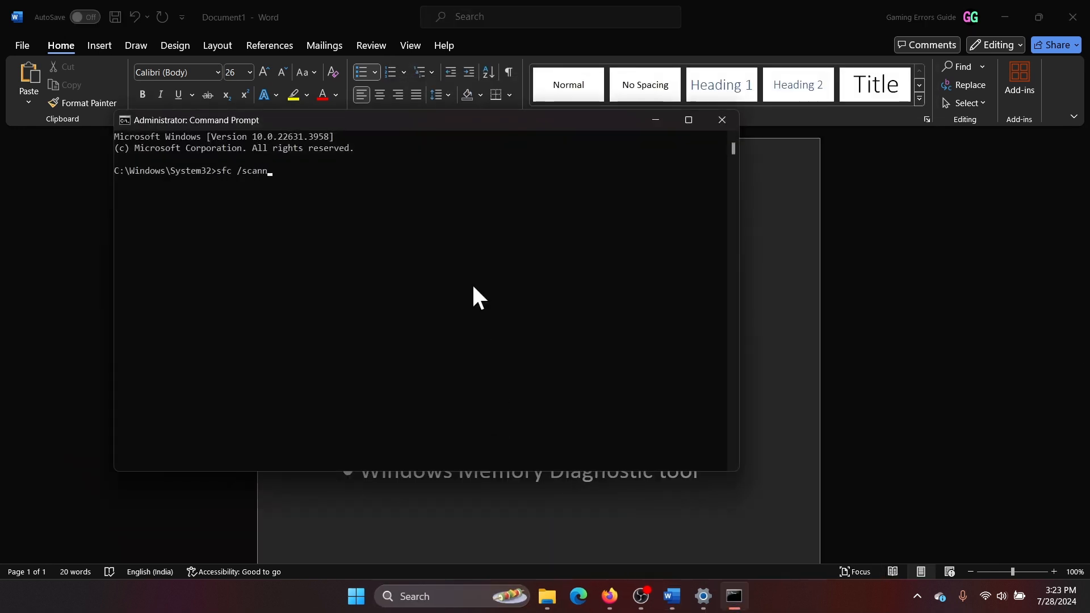
{"action": "key", "text": "enter"}
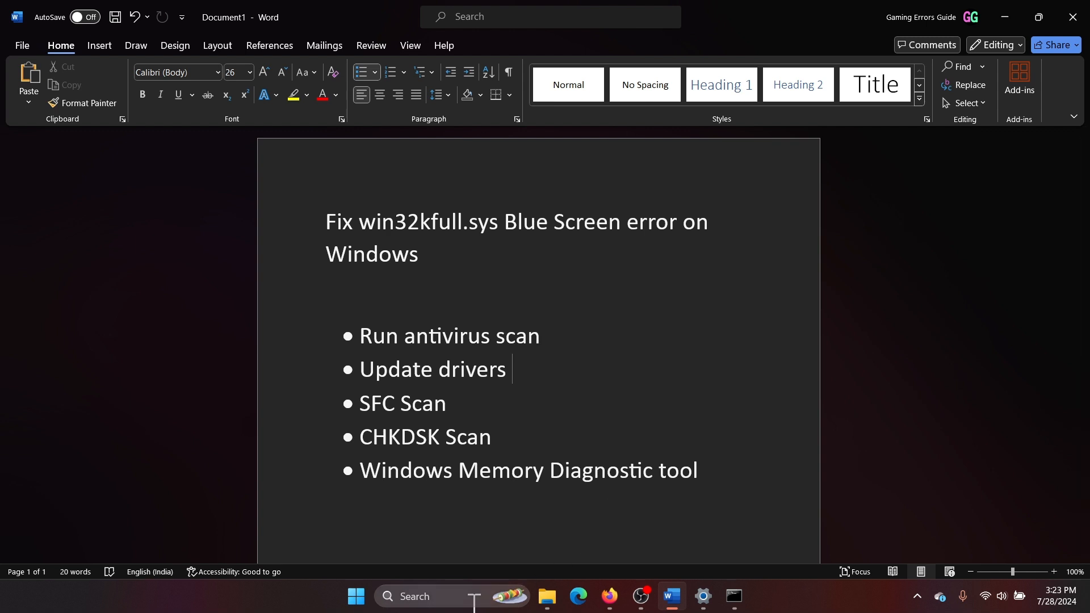
Run chkdsk /r /f in a new administrator Command Prompt and confirm with Y.
{"action": "type", "text": "com"}
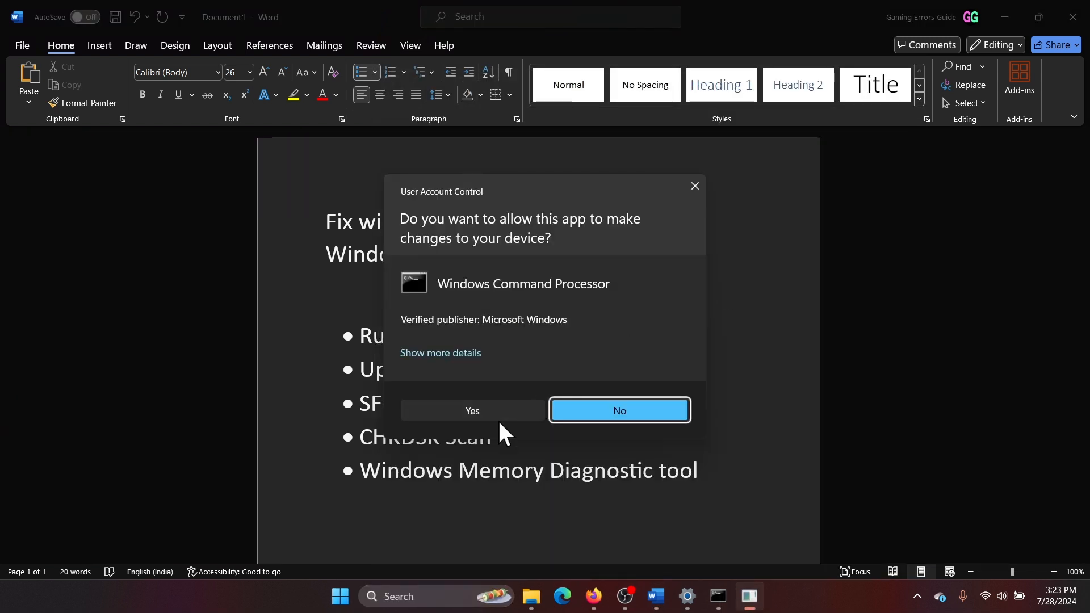
{"action": "left_click", "coordinate": [472, 410]}
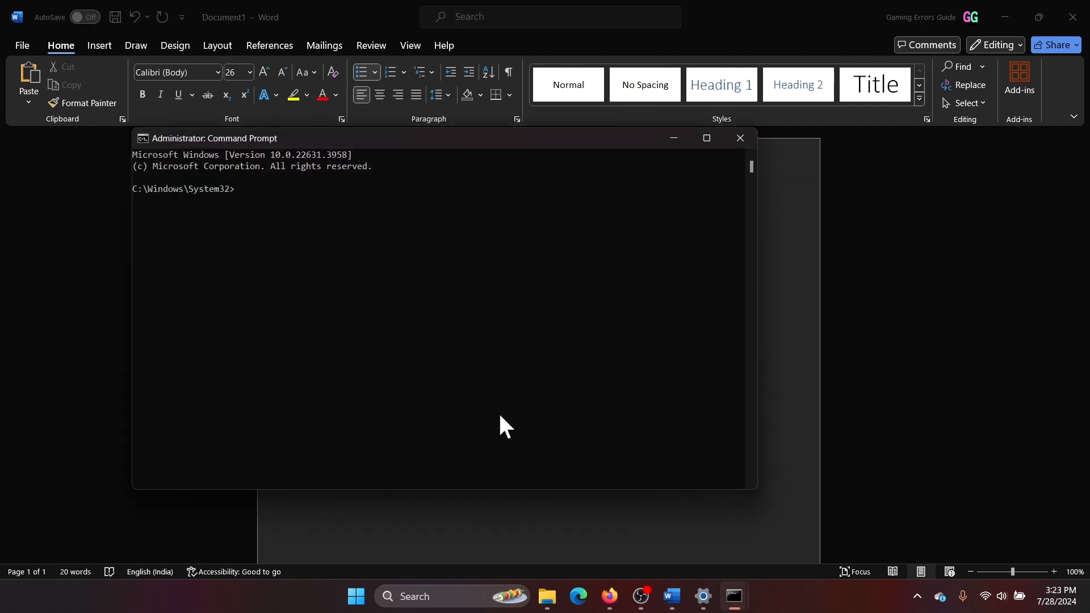
{"action": "type", "text": "chkdsk /r /f"}
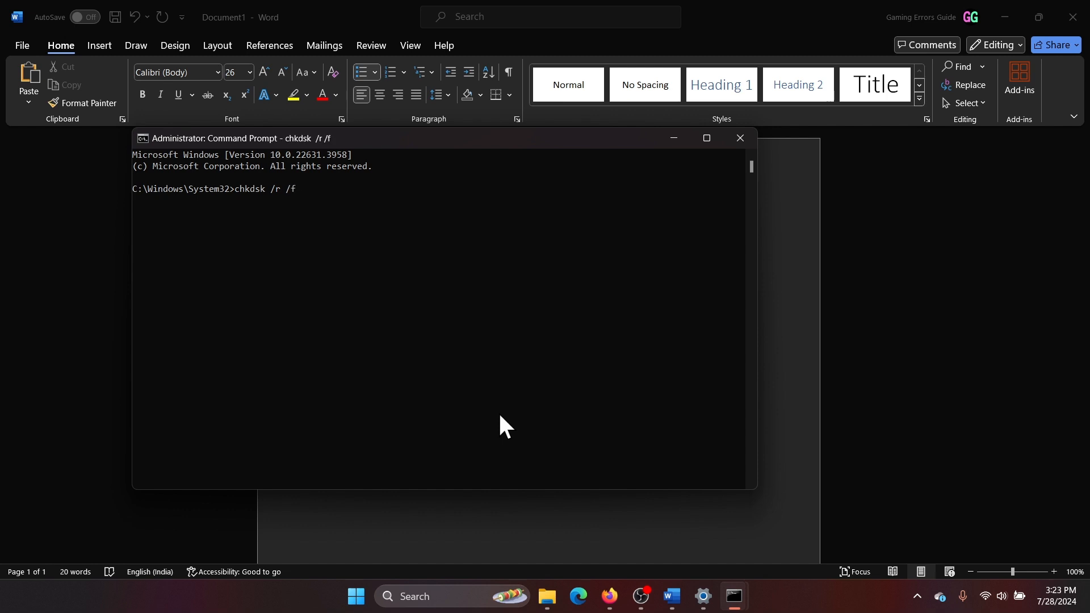
{"action": "type", "text": "Y"}
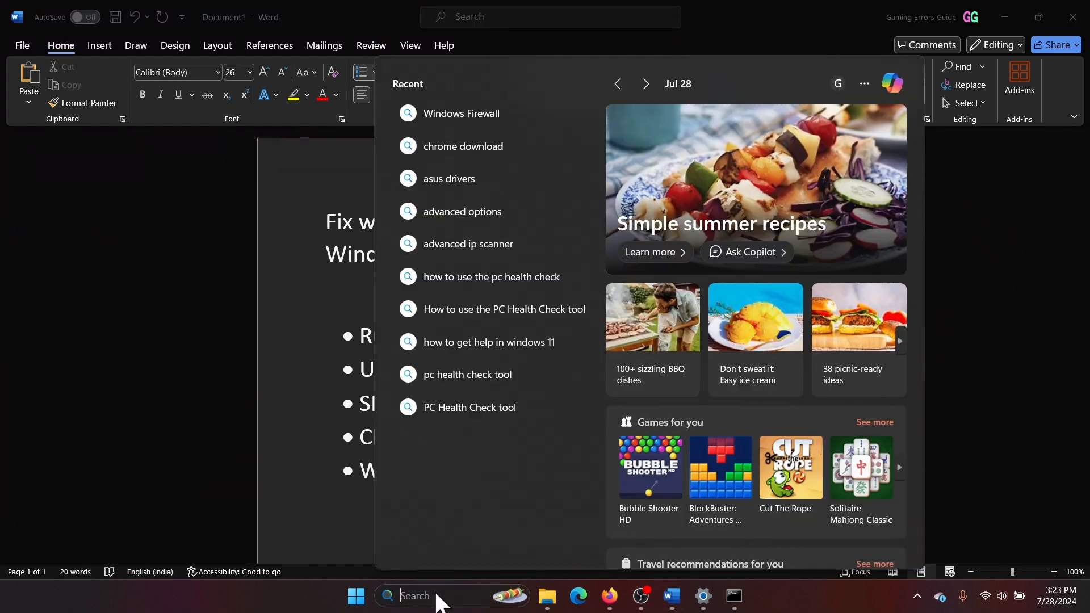
Launch Windows Memory Diagnostic from search and choose 'Restart now and check for problems'.
{"action": "type", "text": "whatsApp"}
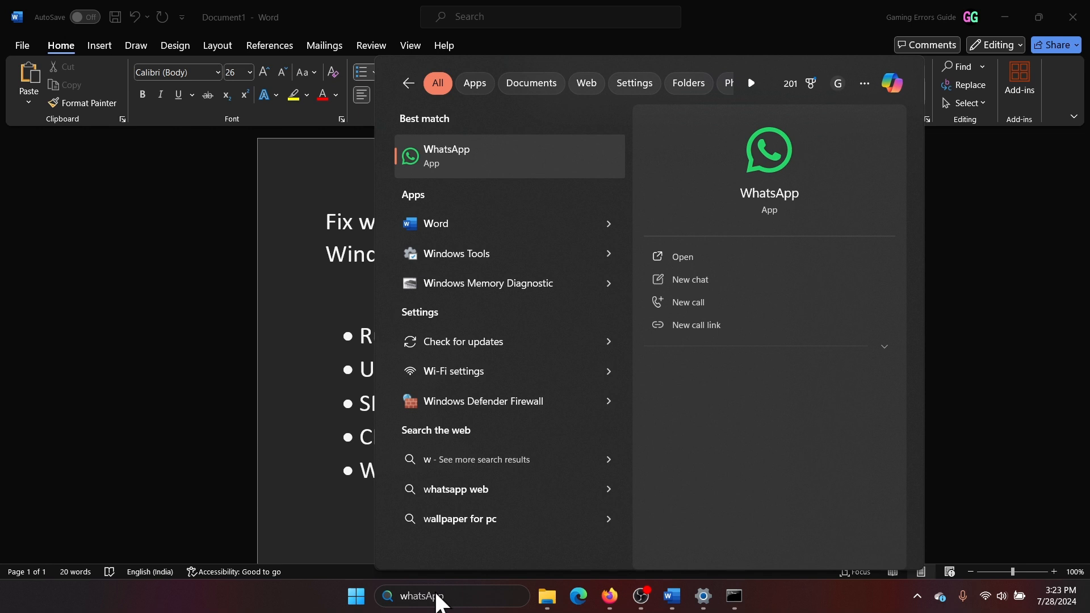
{"action": "type", "text": "window Security"}
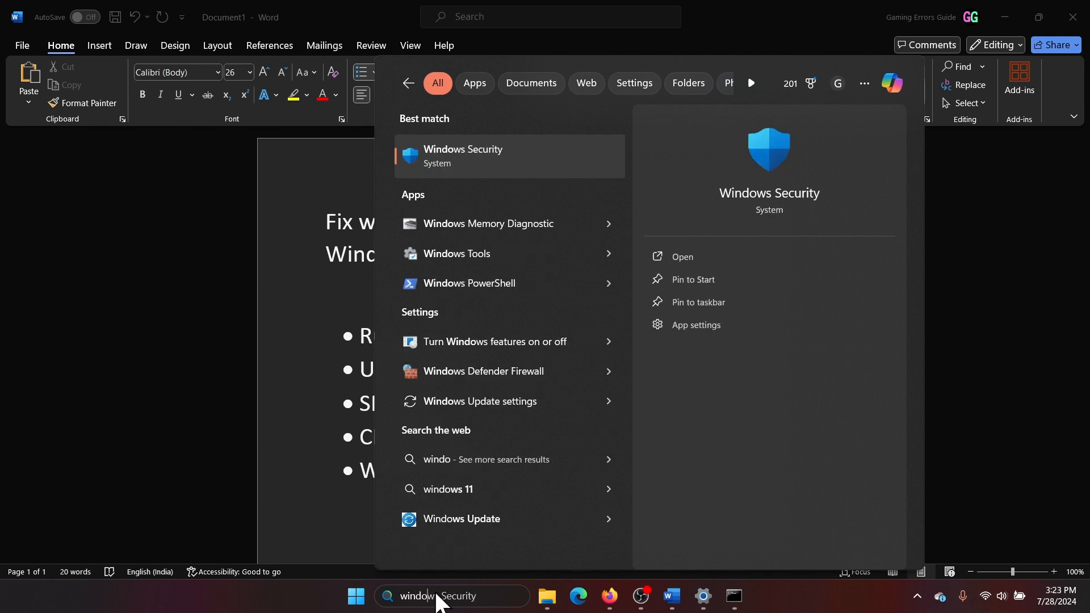
{"action": "left_click", "coordinate": [487, 224]}
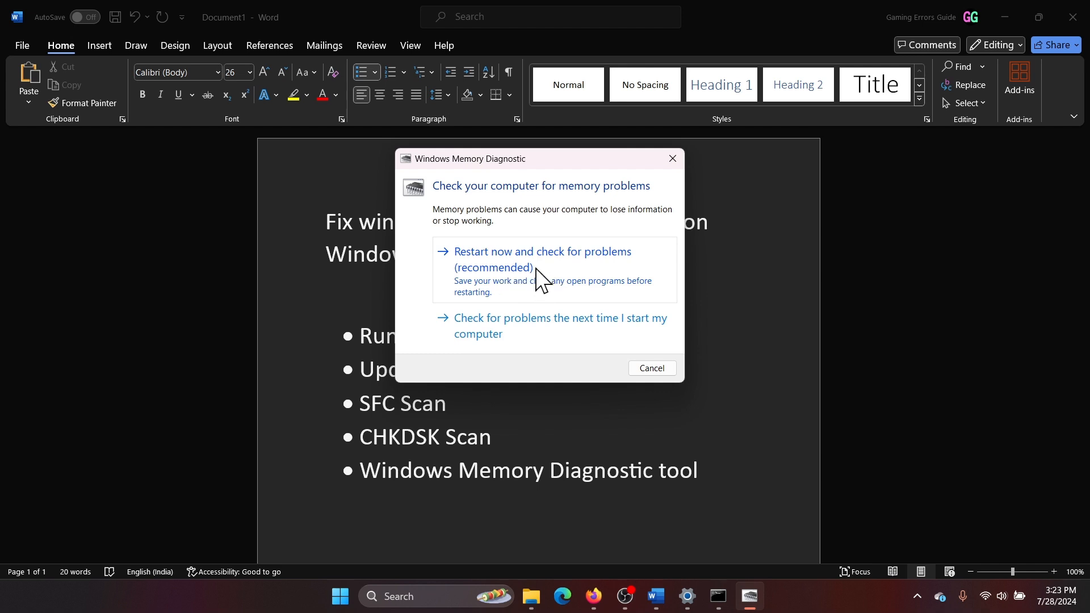
{"action": "left_click", "coordinate": [651, 367]}
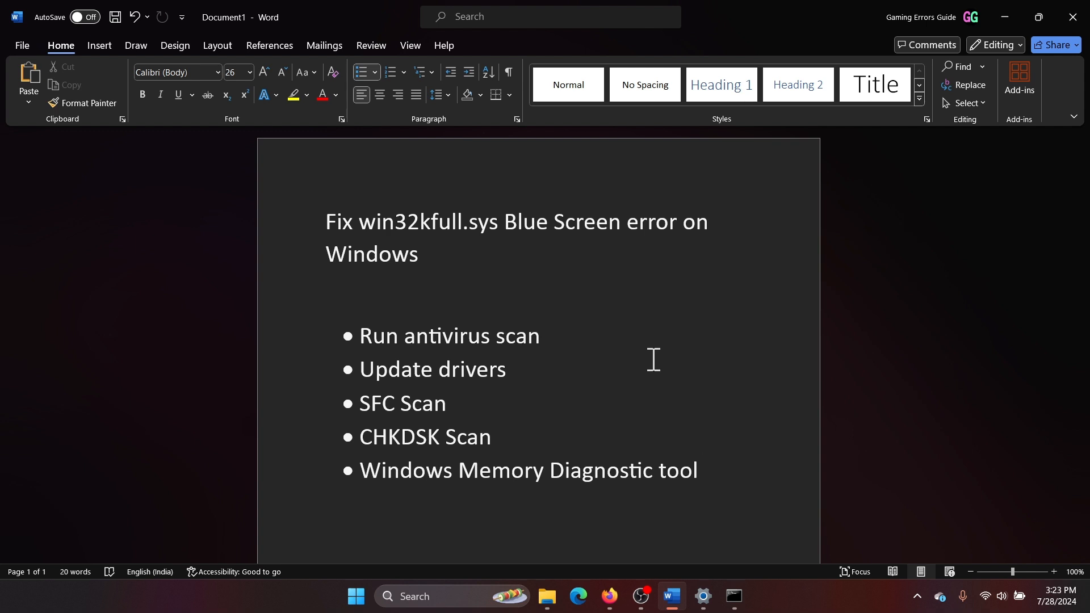
{"action": "left_click", "coordinate": [702, 470]}
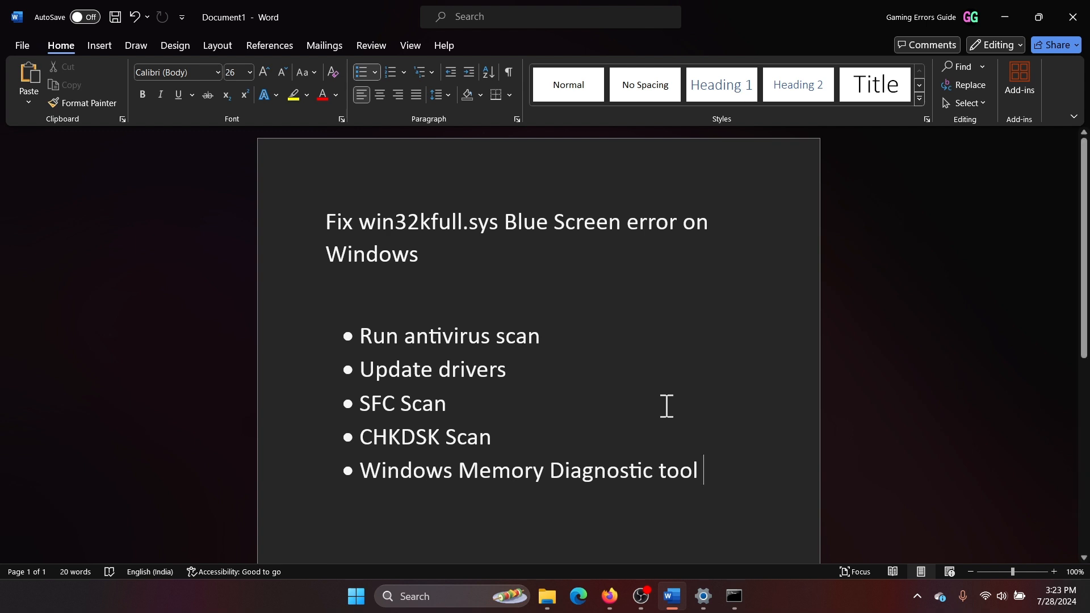
{"action": "mouse_move", "coordinate": [650, 496]}
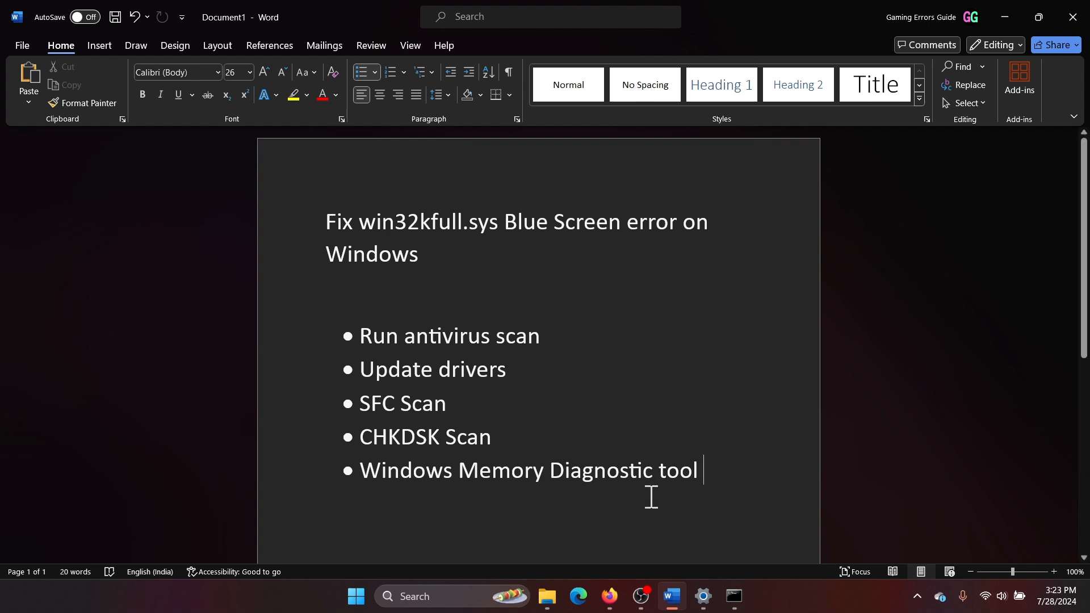